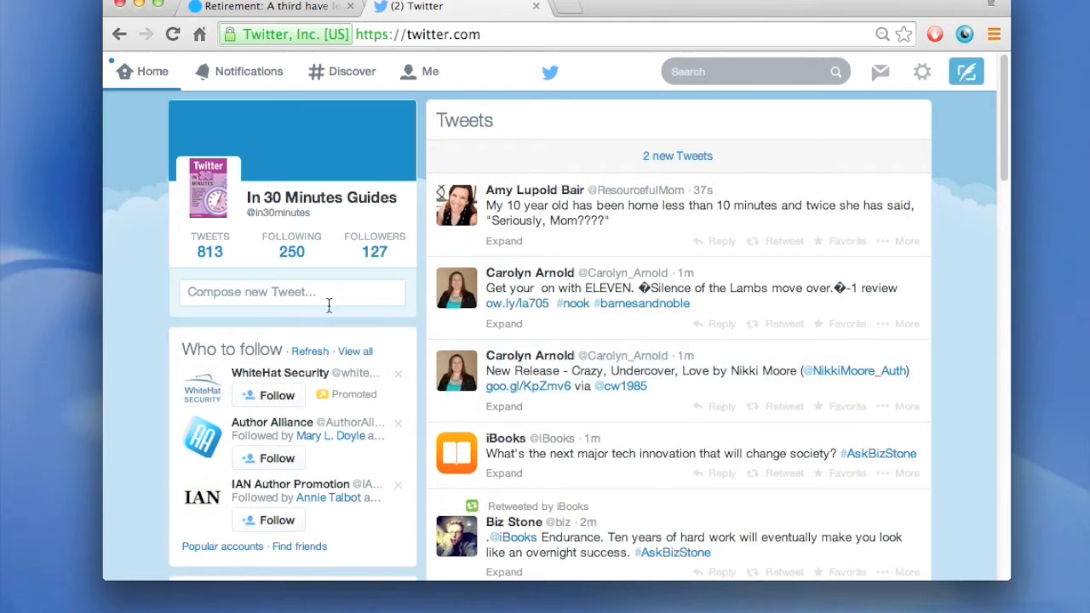
mouse_move(368, 321)
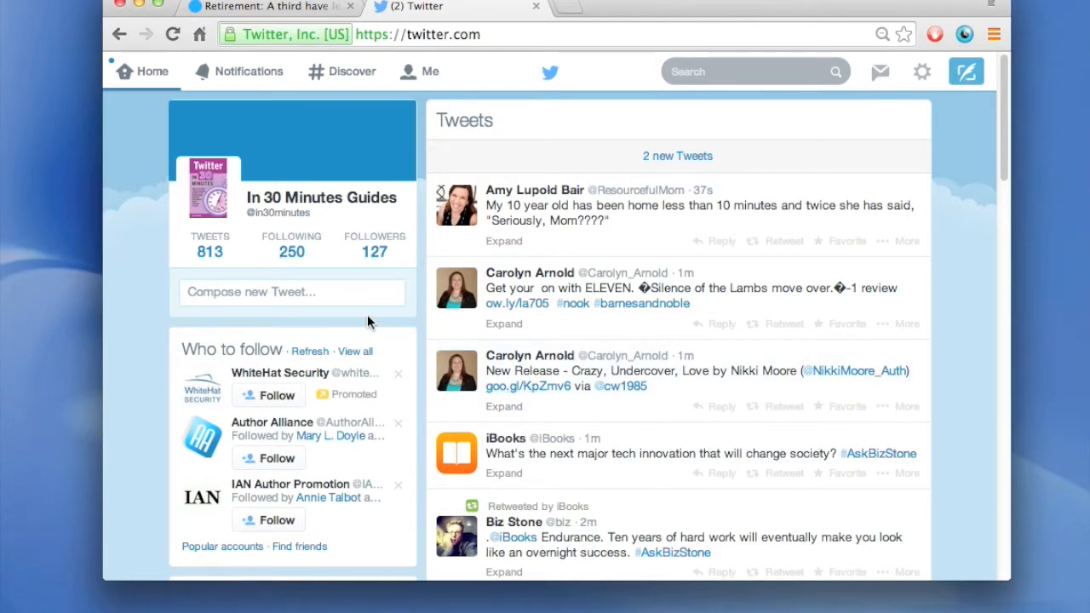
mouse_move(373, 316)
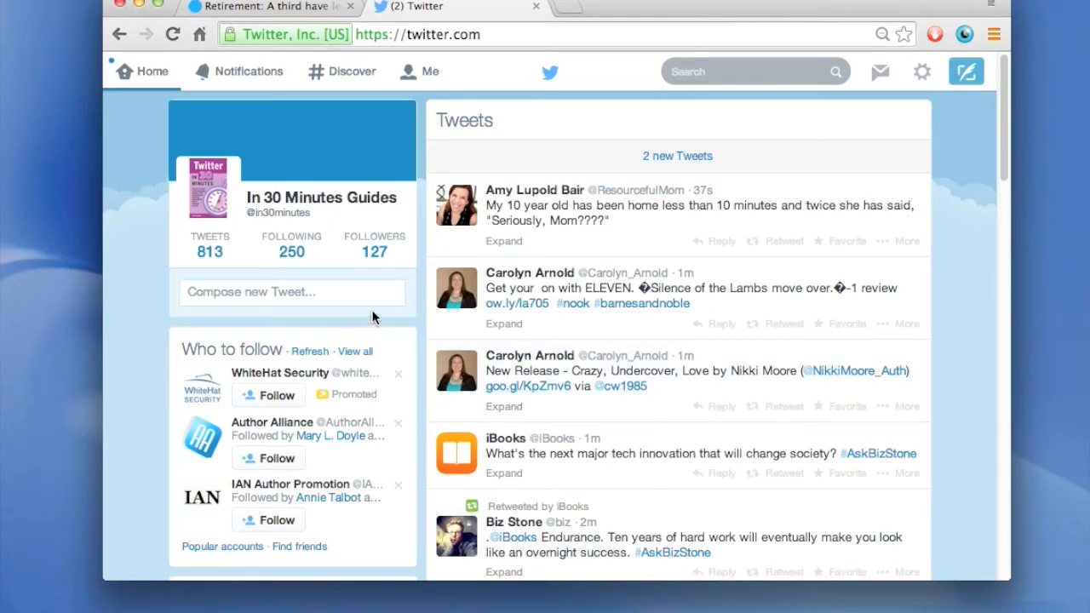
mouse_move(375, 231)
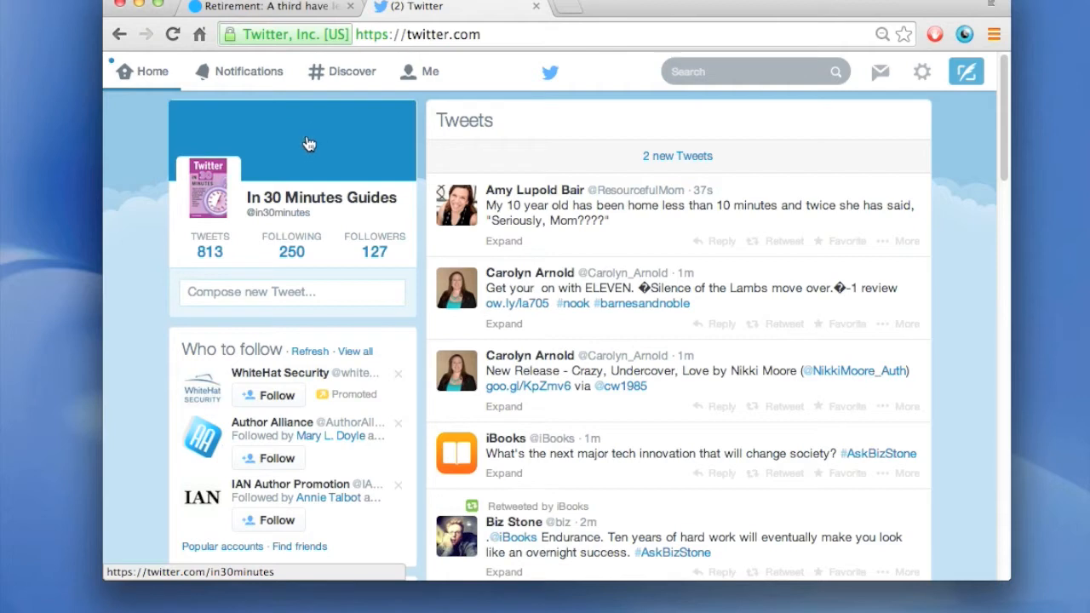
mouse_move(332, 142)
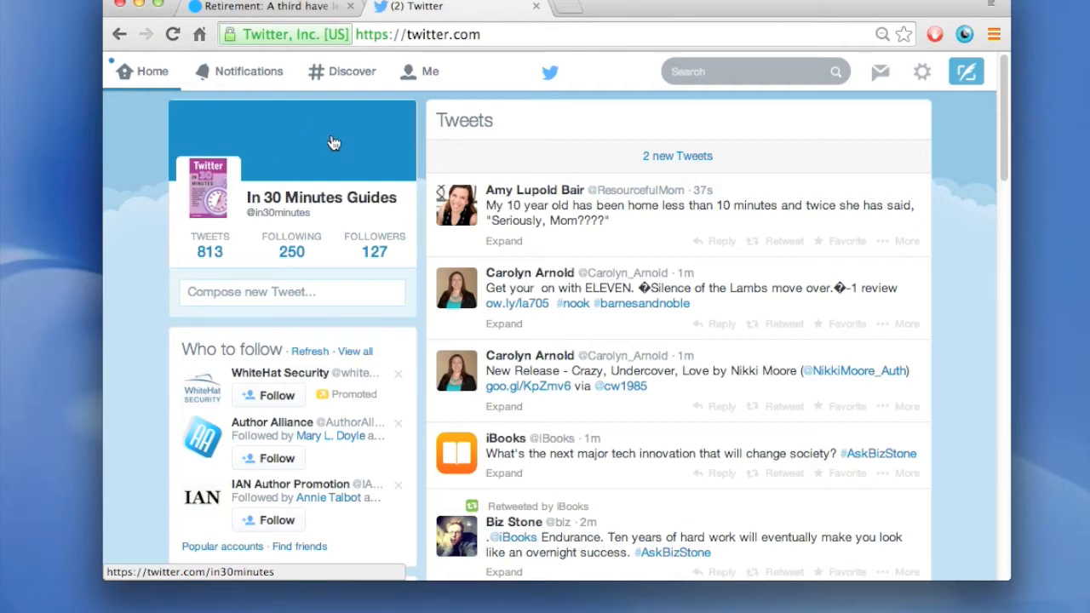
mouse_move(379, 147)
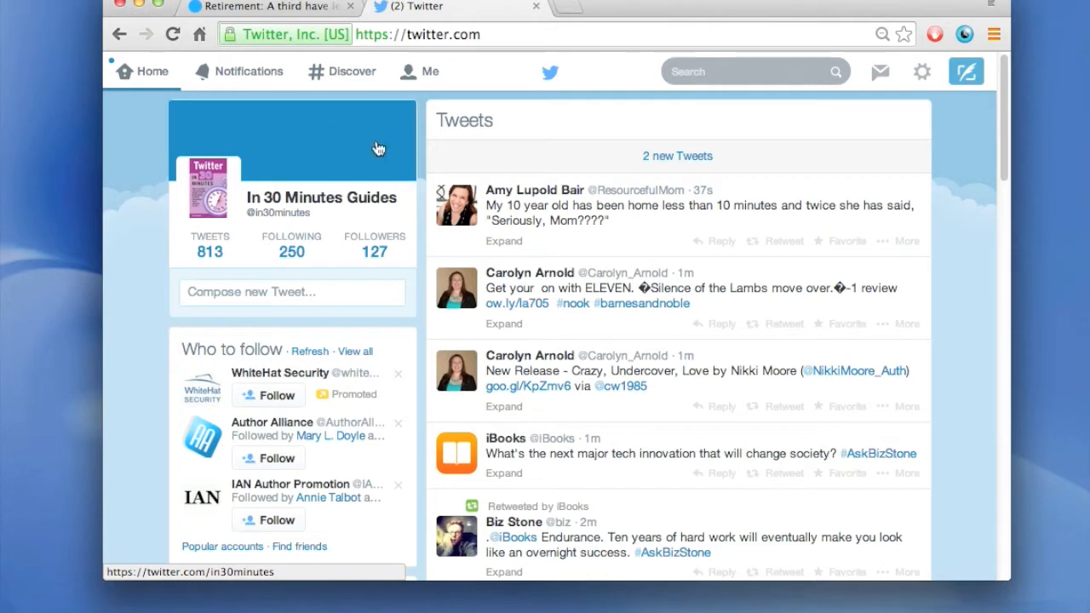
mouse_move(345, 153)
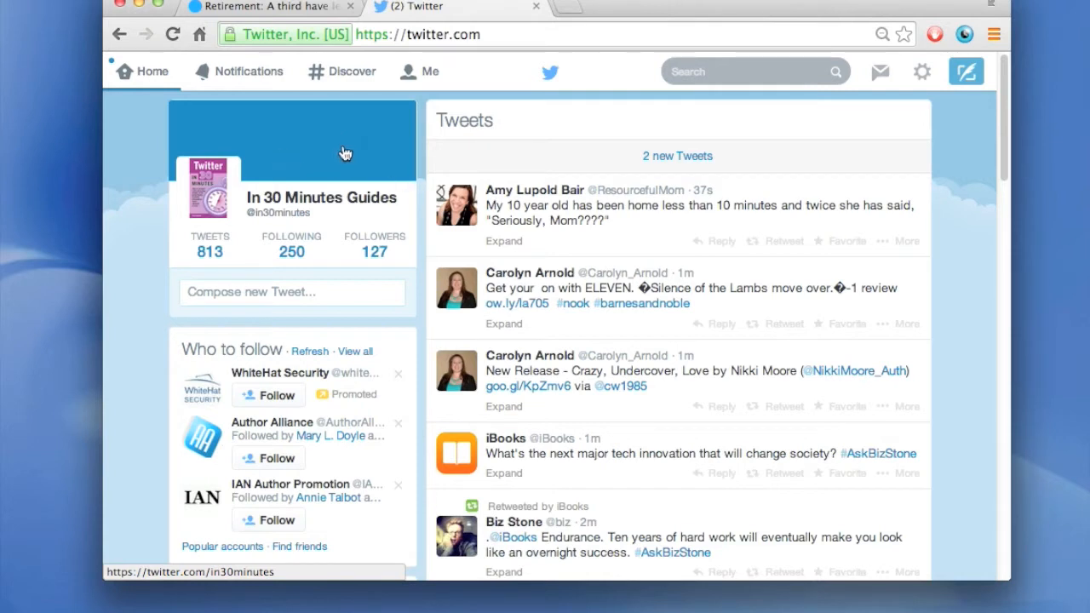
Step: Go to the In 30 Minutes Guides profile page via Me in the top bar
left_click(430, 70)
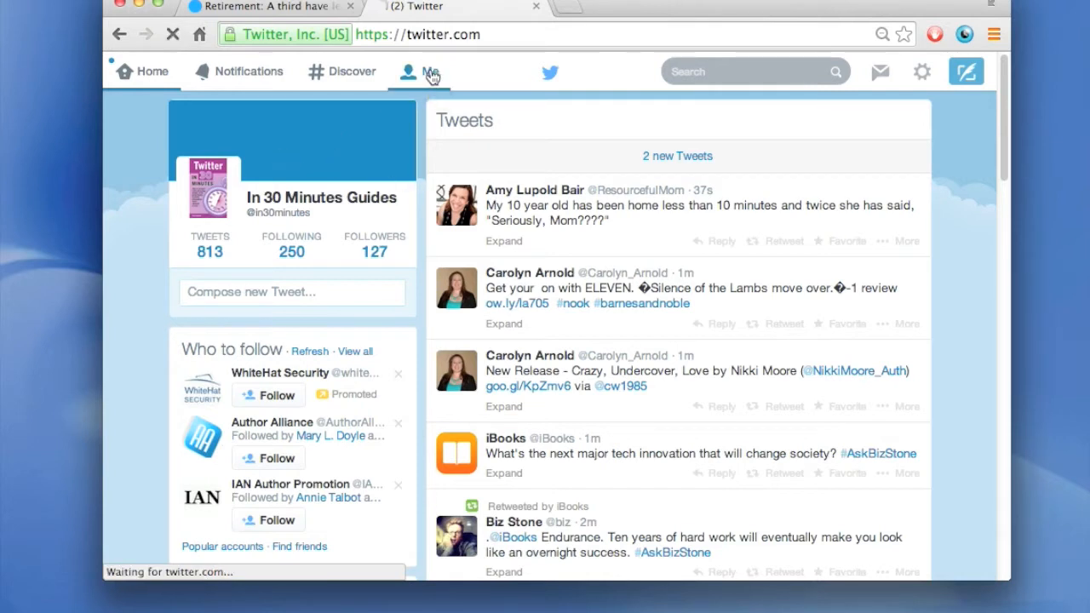
left_click(427, 71)
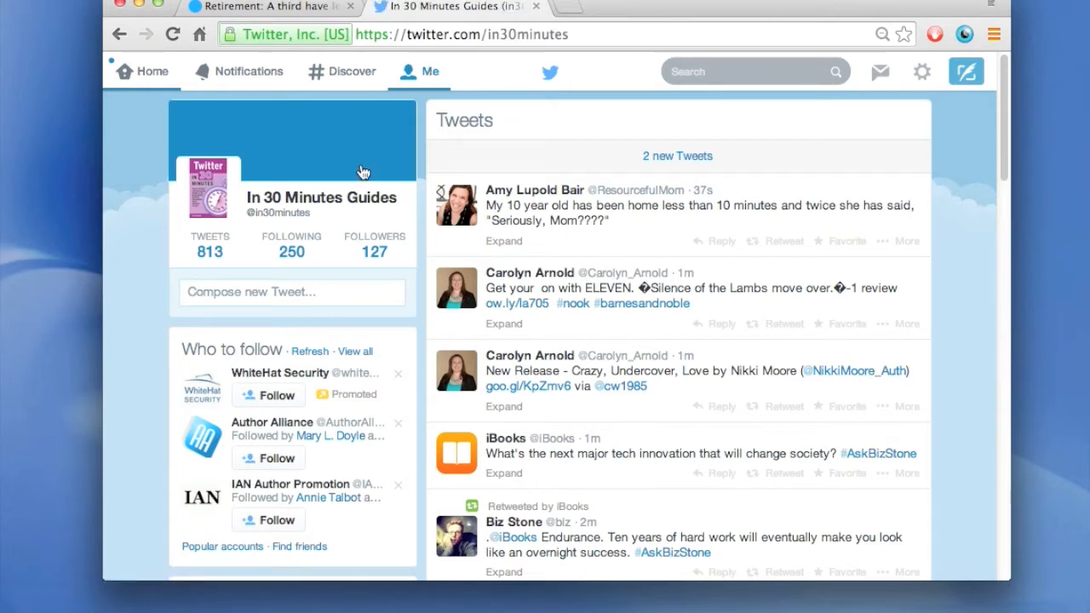
mouse_move(370, 253)
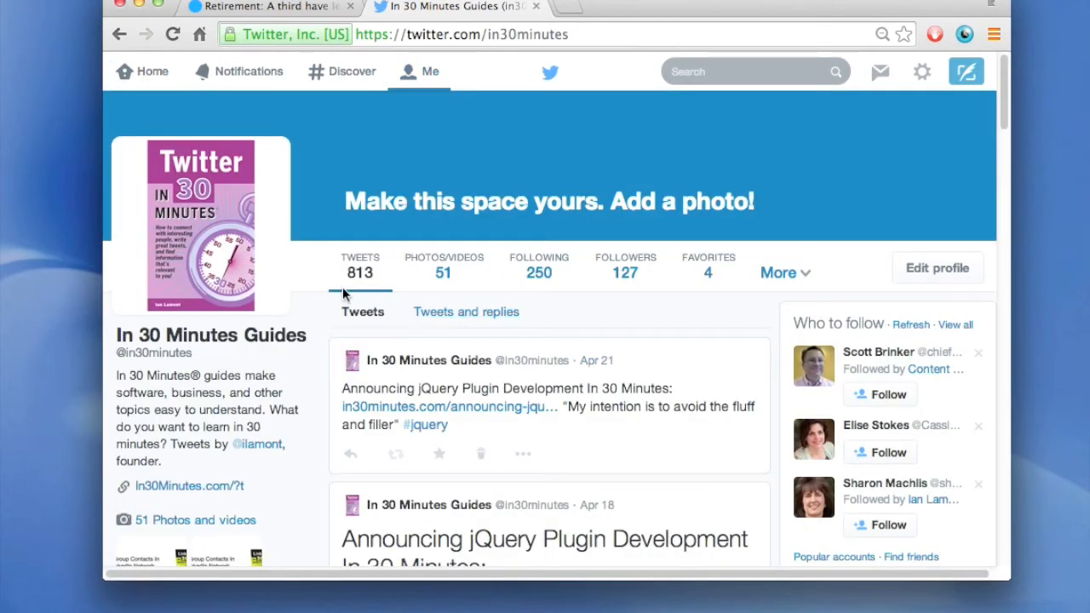
mouse_move(170, 416)
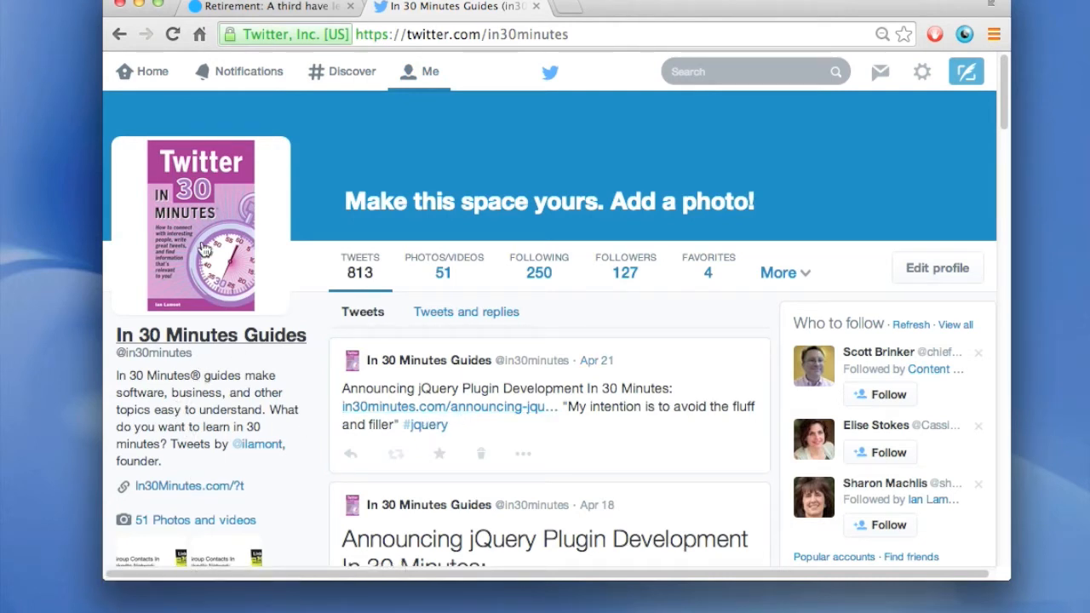
mouse_move(532, 186)
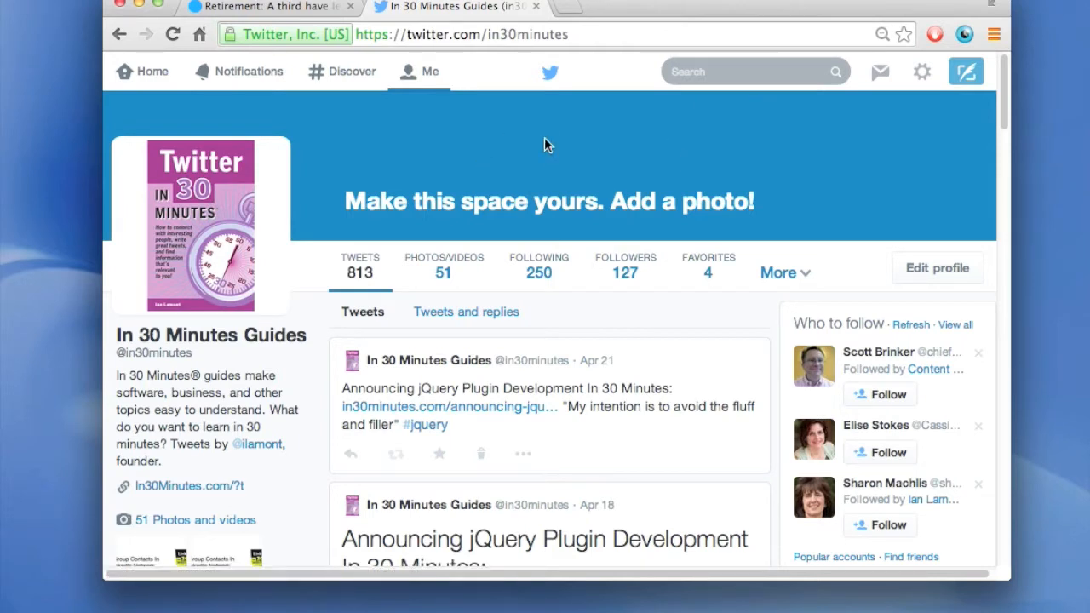
mouse_move(740, 153)
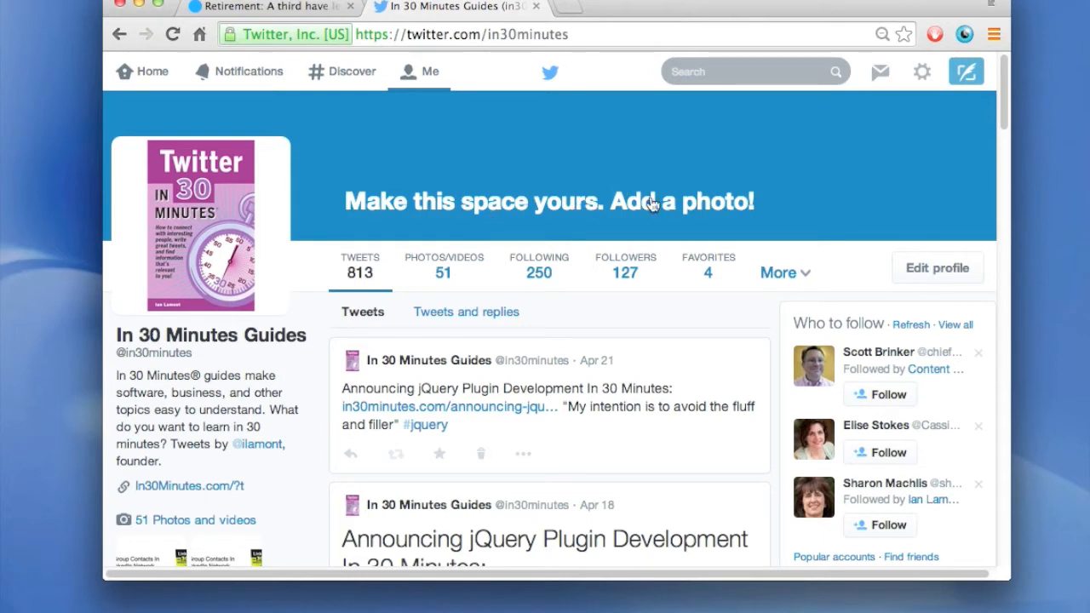
mouse_move(755, 168)
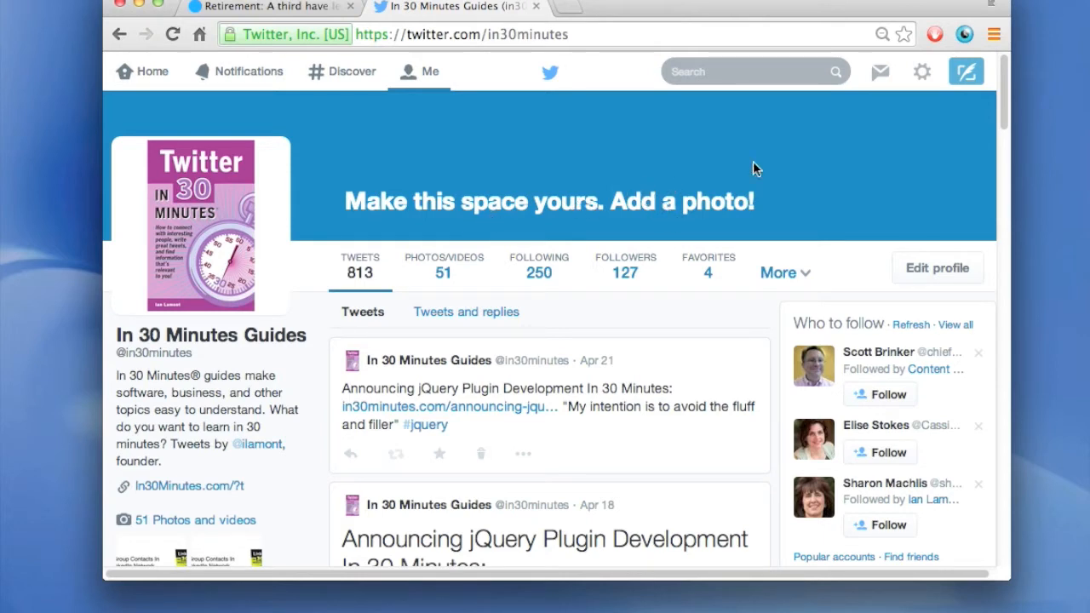
mouse_move(939, 267)
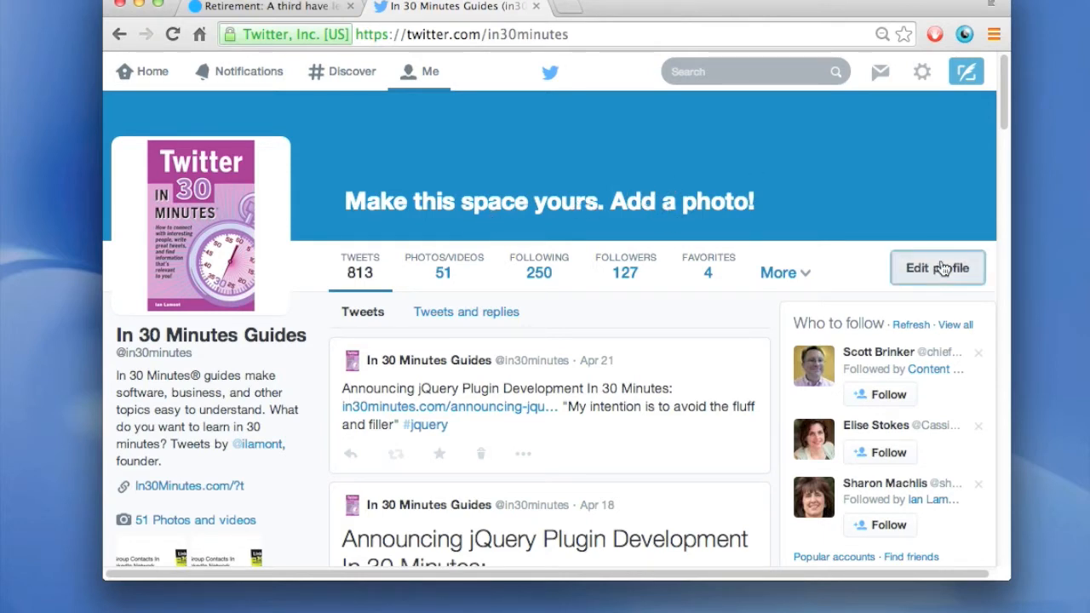
Step: Enter profile edit mode and choose Upload photo under Add a header photo
left_click(937, 268)
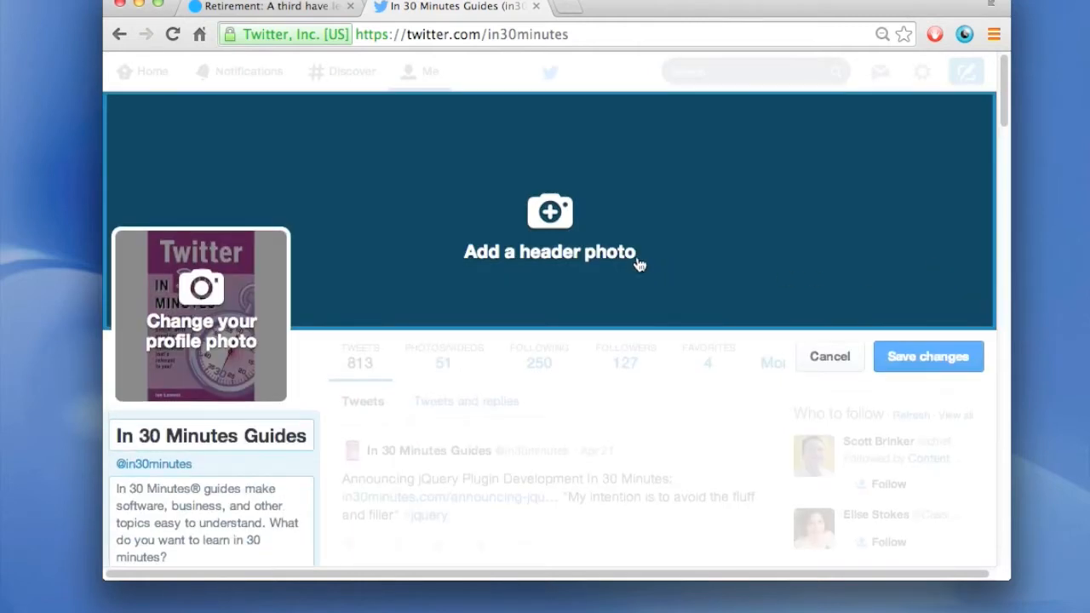
mouse_move(549, 217)
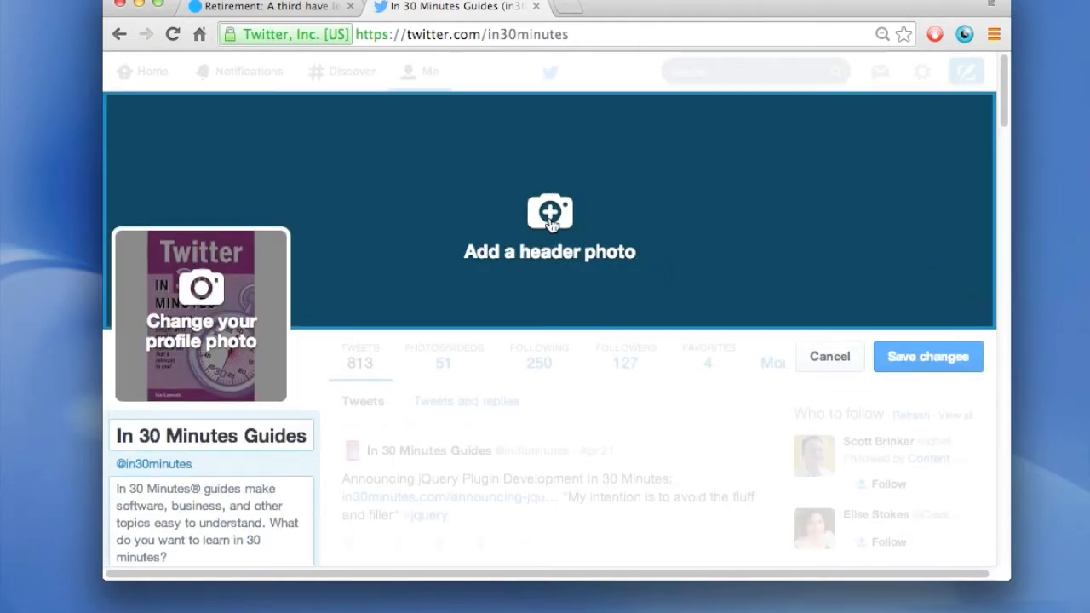
left_click(549, 211)
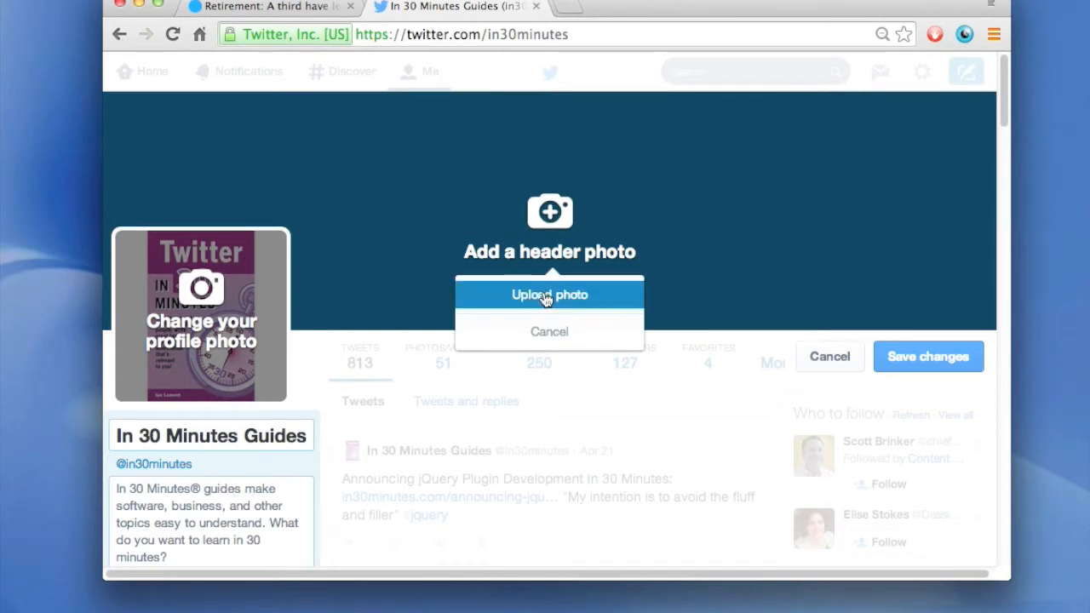
left_click(549, 294)
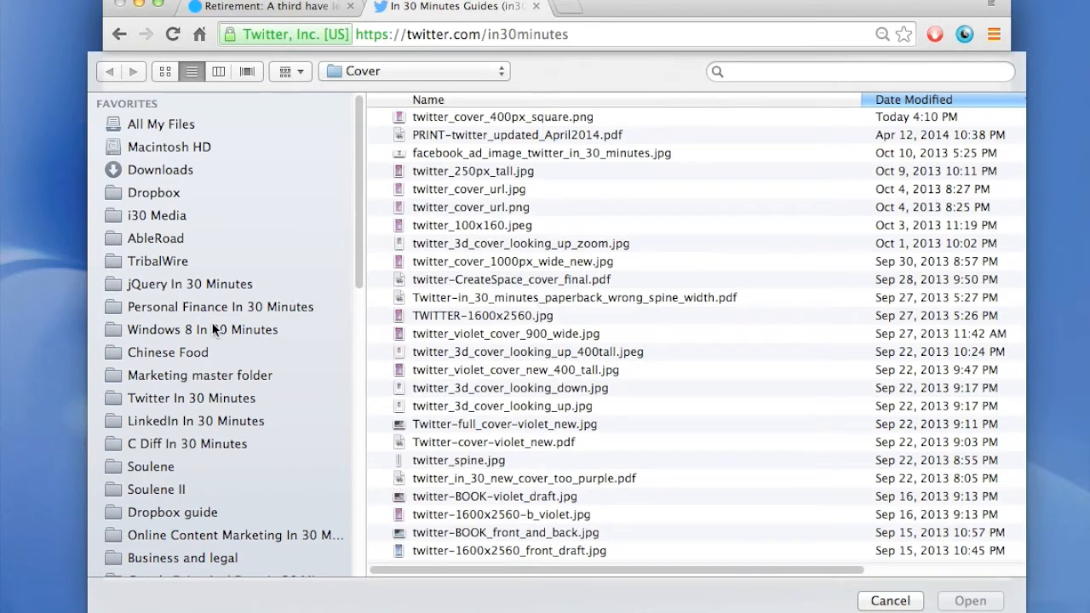
Step: Upload new_grid_cover_thumbs_sept2013.jpg from Marketing master > Marketing Imagery as the header photo
left_click(199, 376)
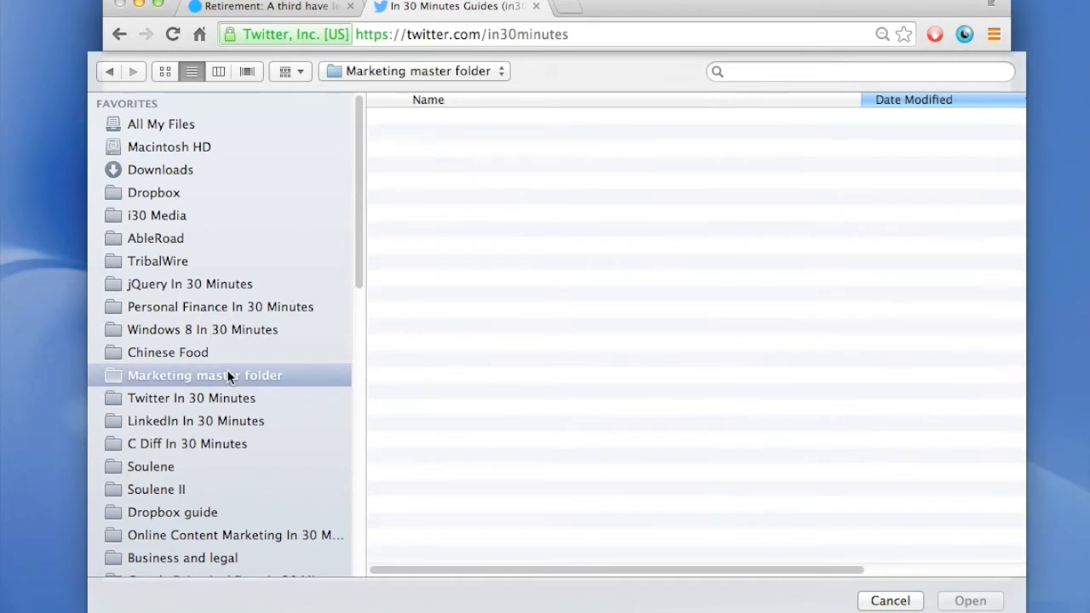
double_click(205, 376)
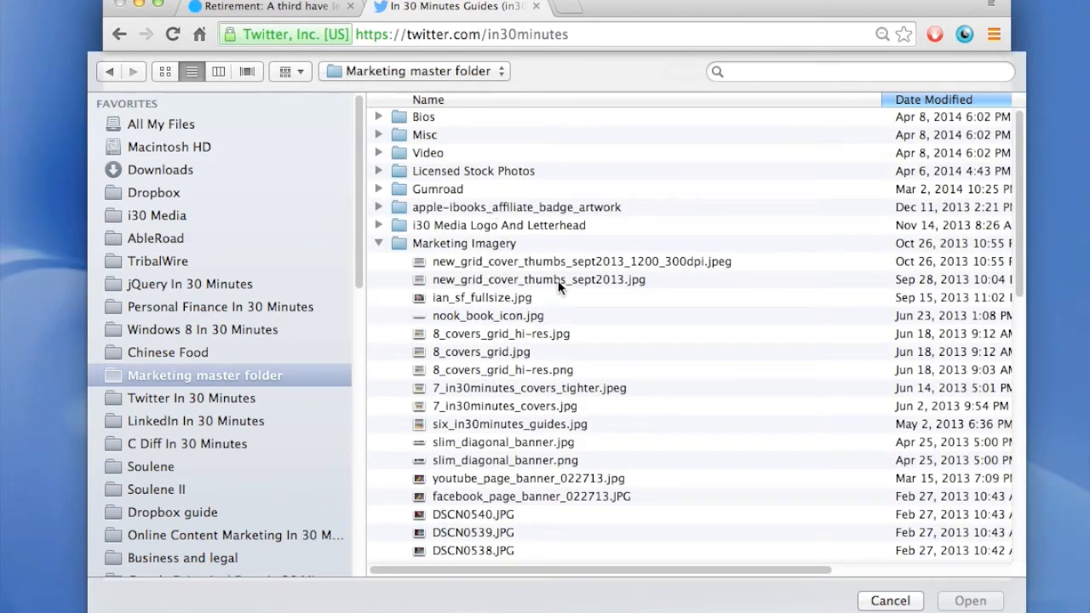
left_click(537, 279)
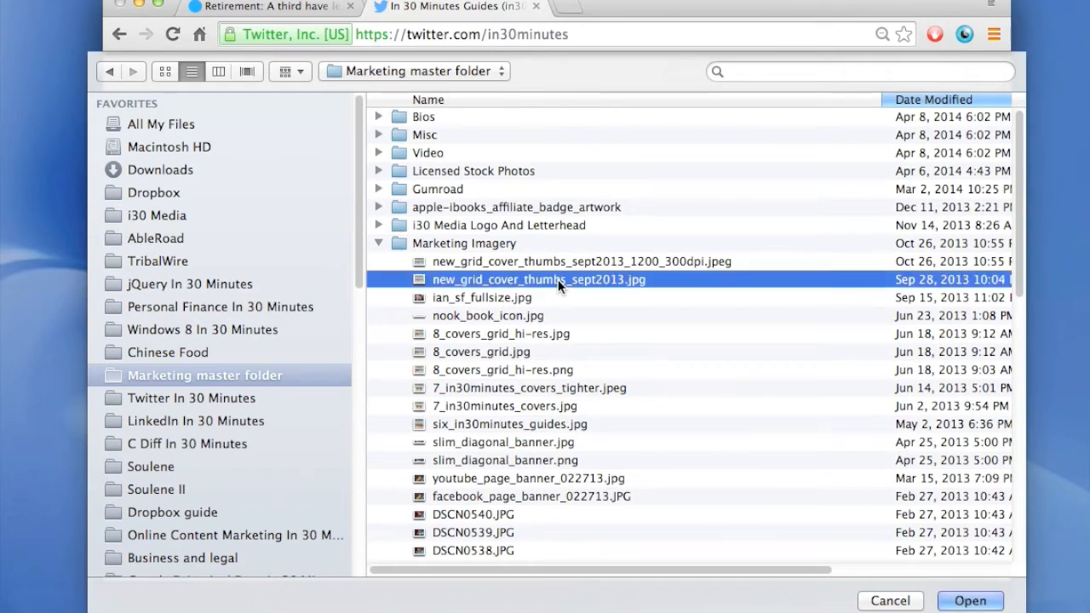
left_click(970, 600)
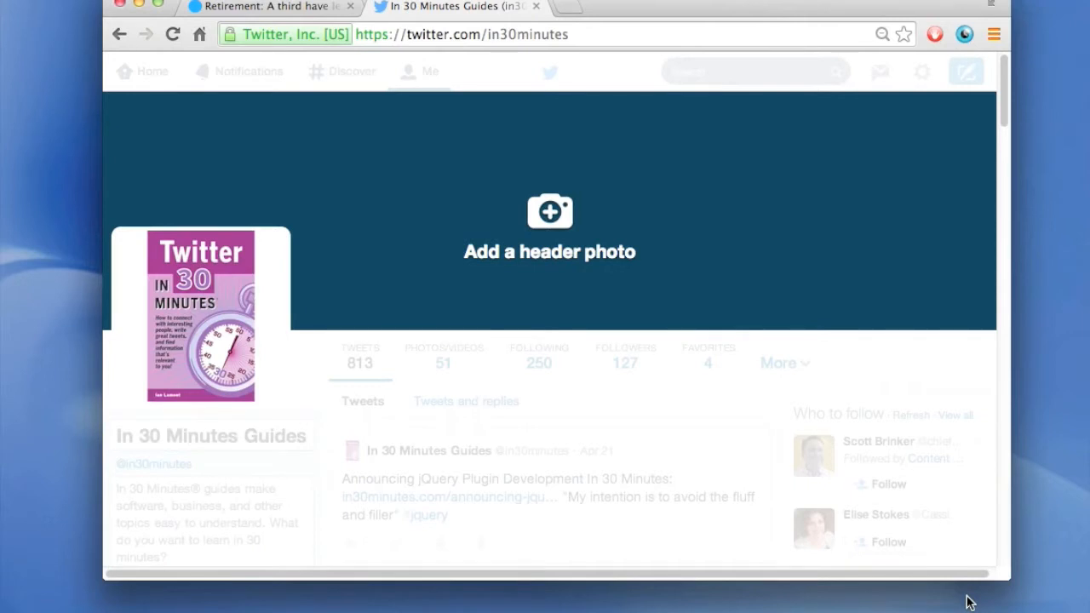
Step: Scale and drag the header image to frame the Online Content Marketing, Dropbox and Excel Basics covers
left_click(549, 211)
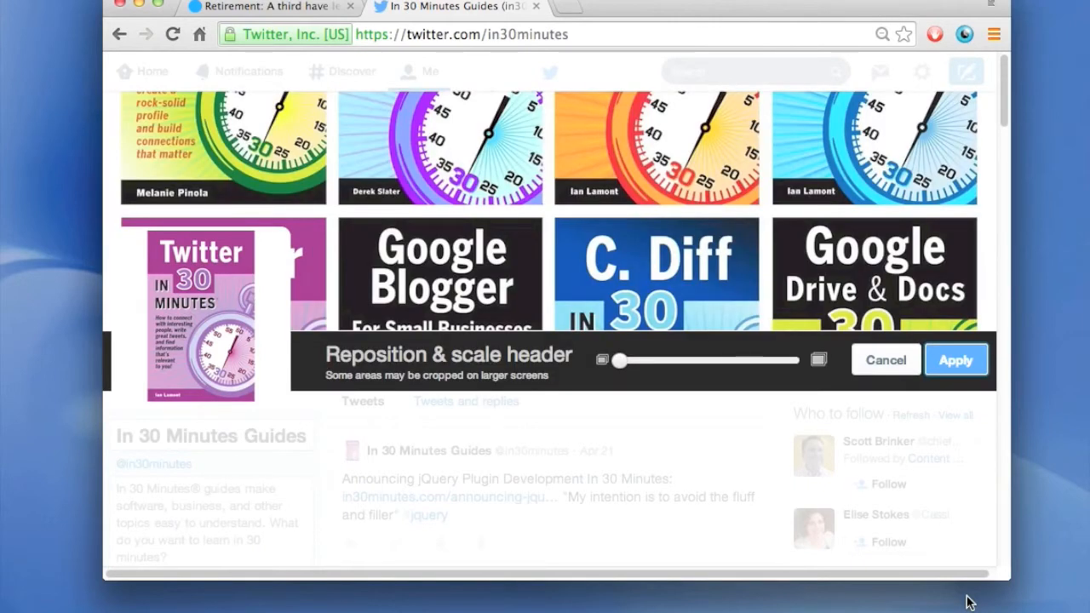
mouse_move(659, 251)
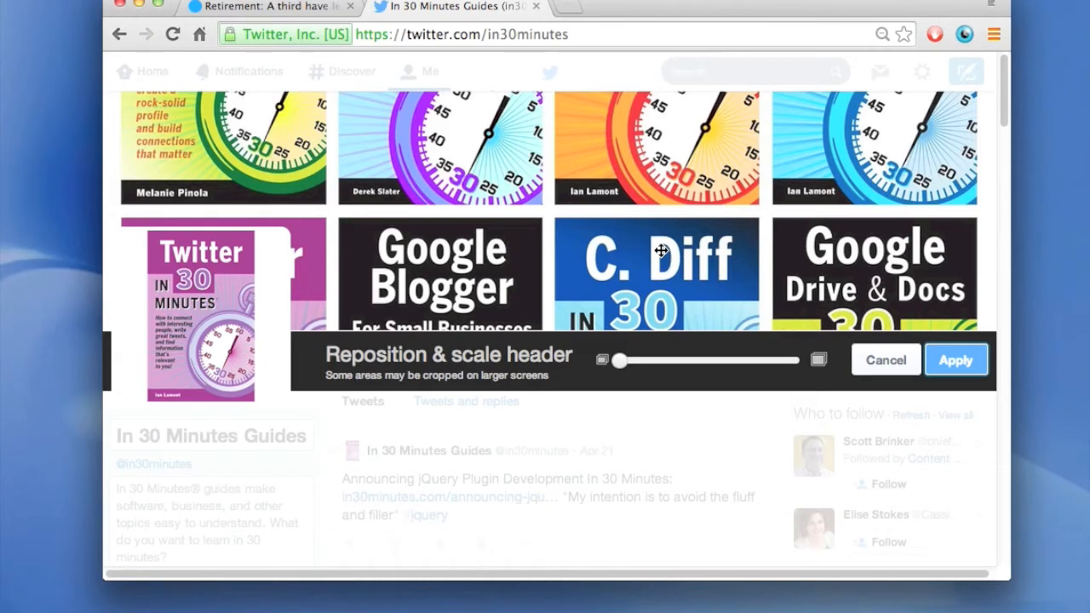
mouse_move(661, 247)
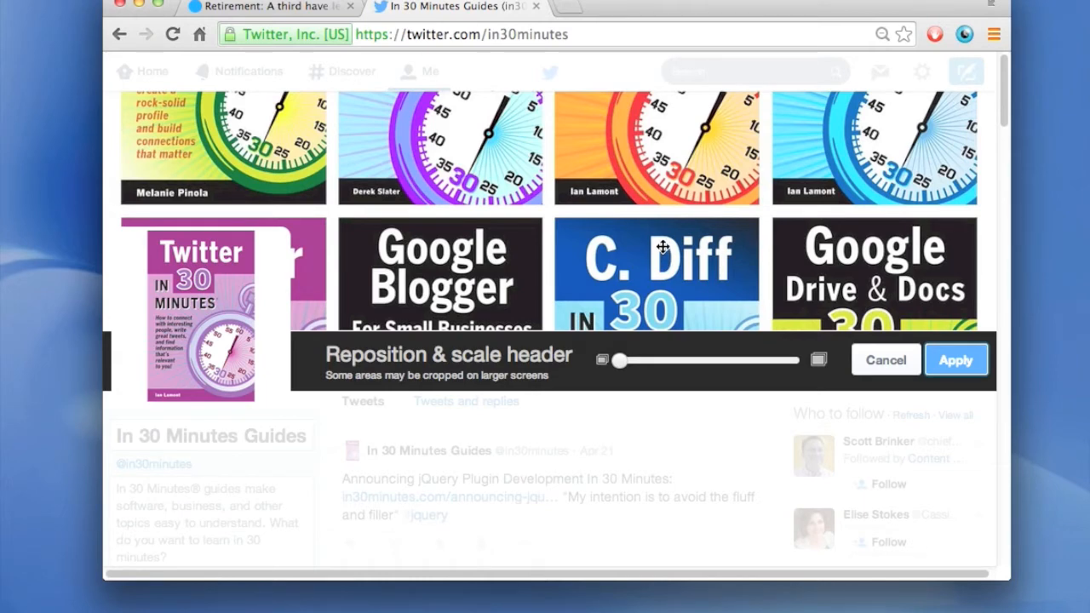
mouse_move(488, 267)
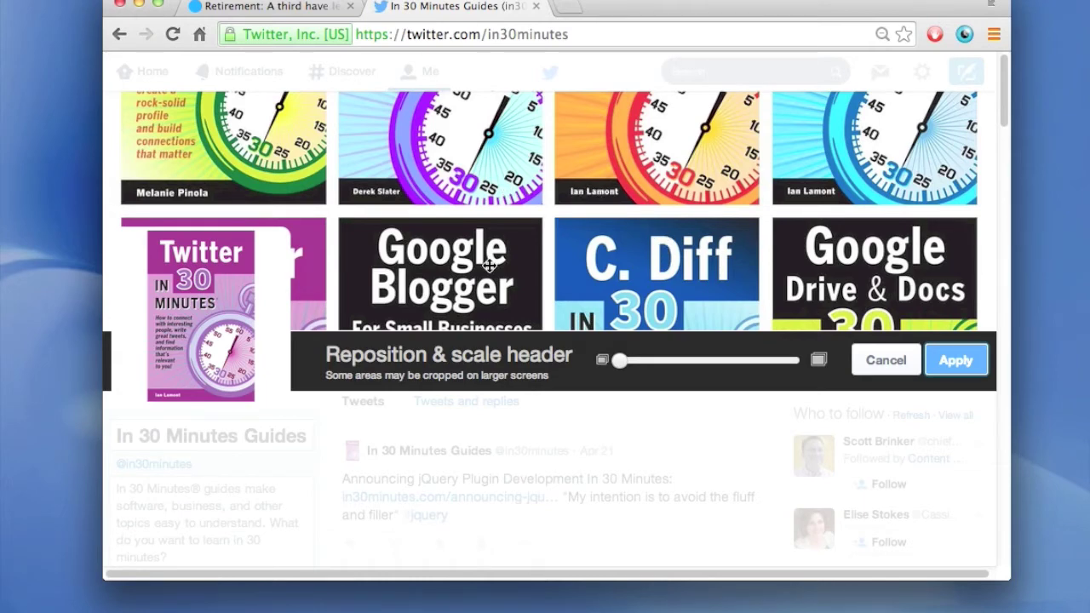
mouse_move(241, 165)
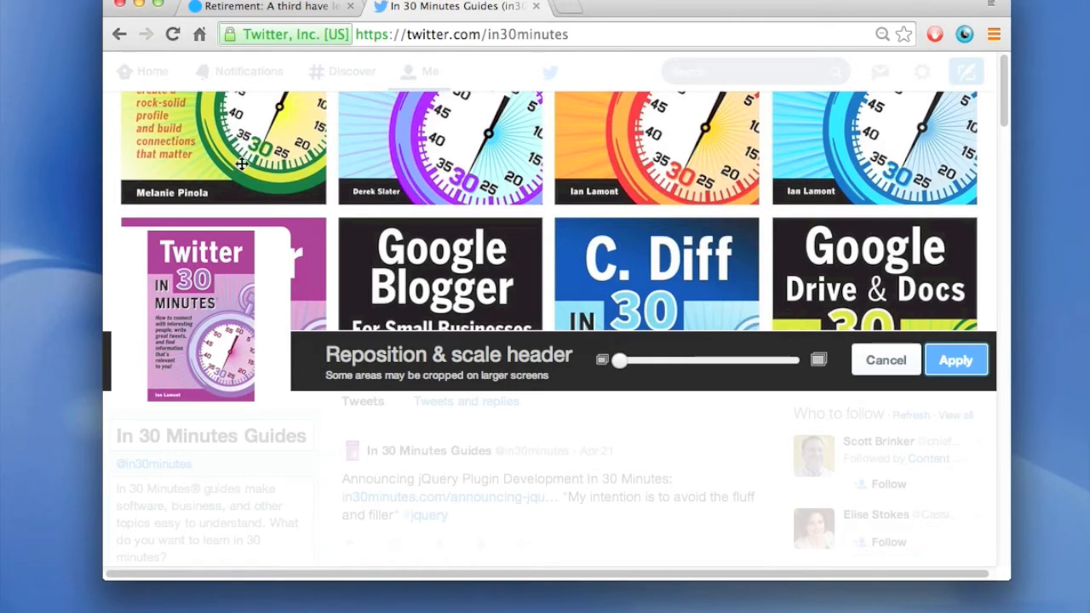
mouse_move(478, 219)
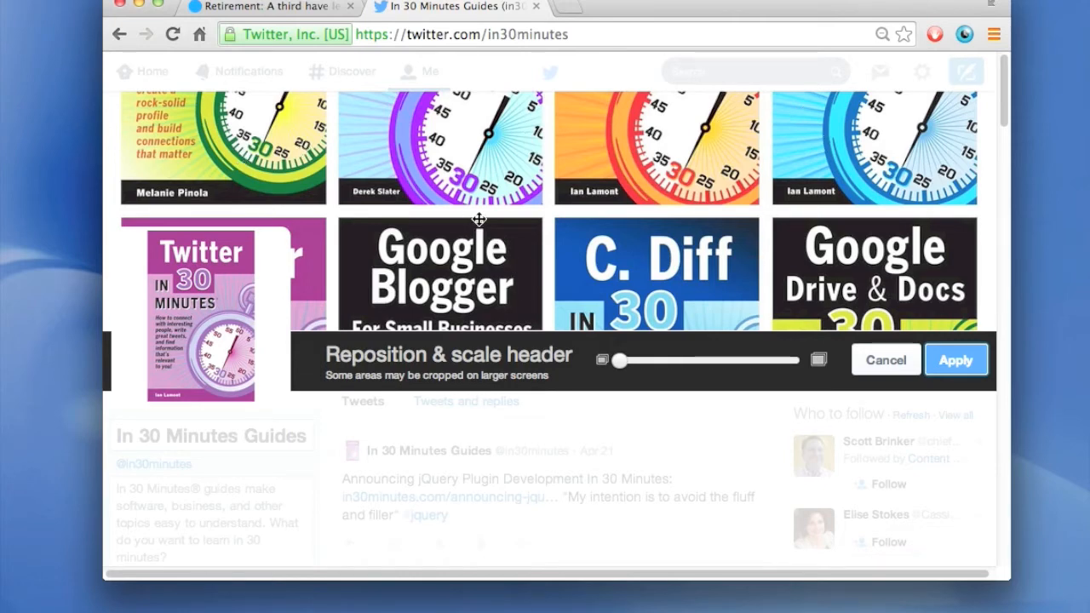
mouse_move(627, 189)
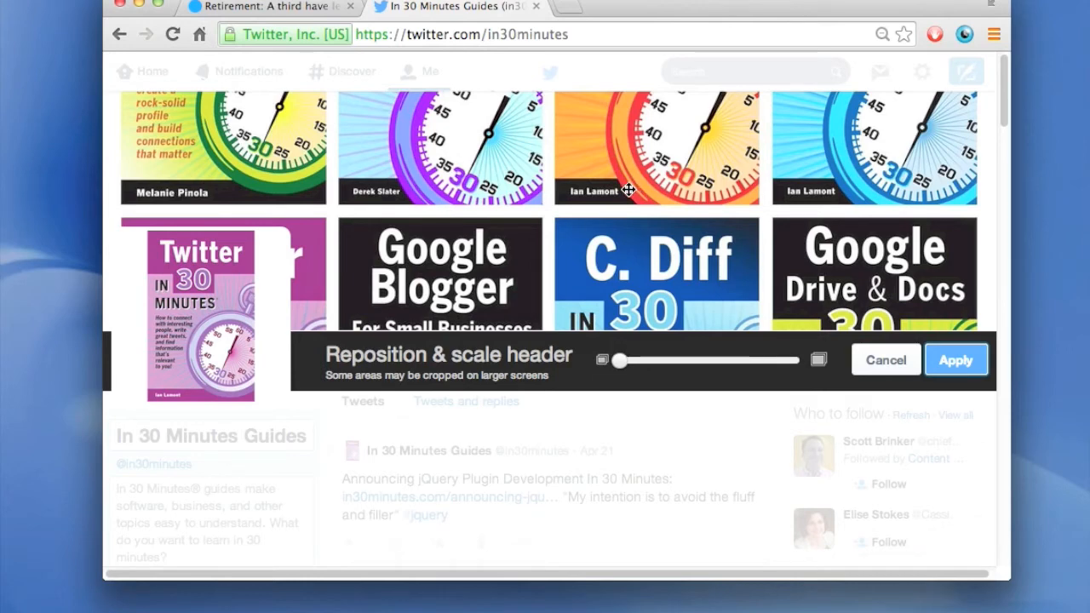
mouse_move(620, 221)
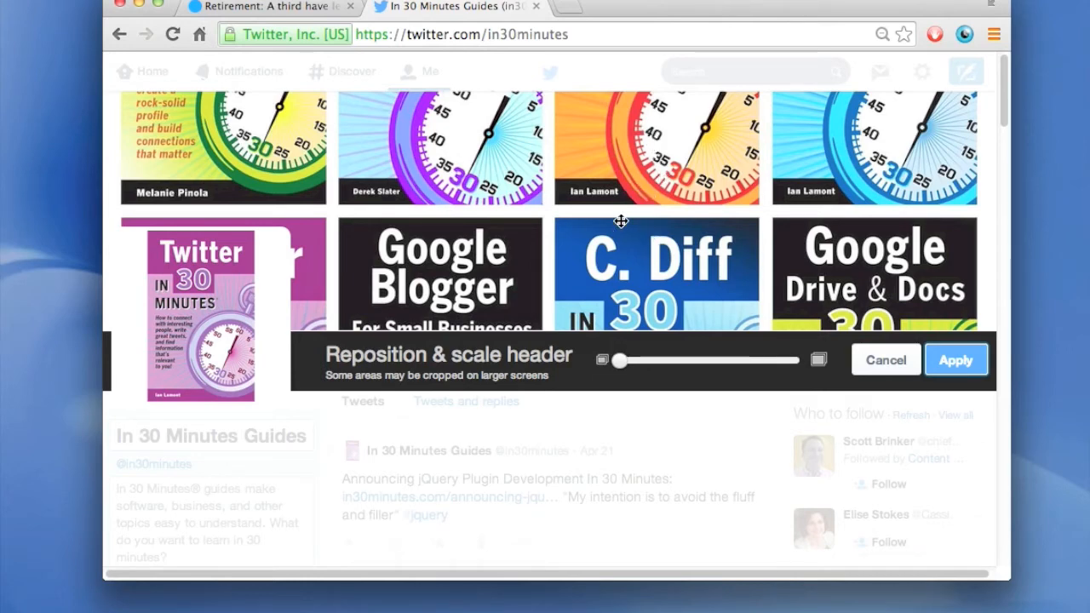
mouse_move(611, 168)
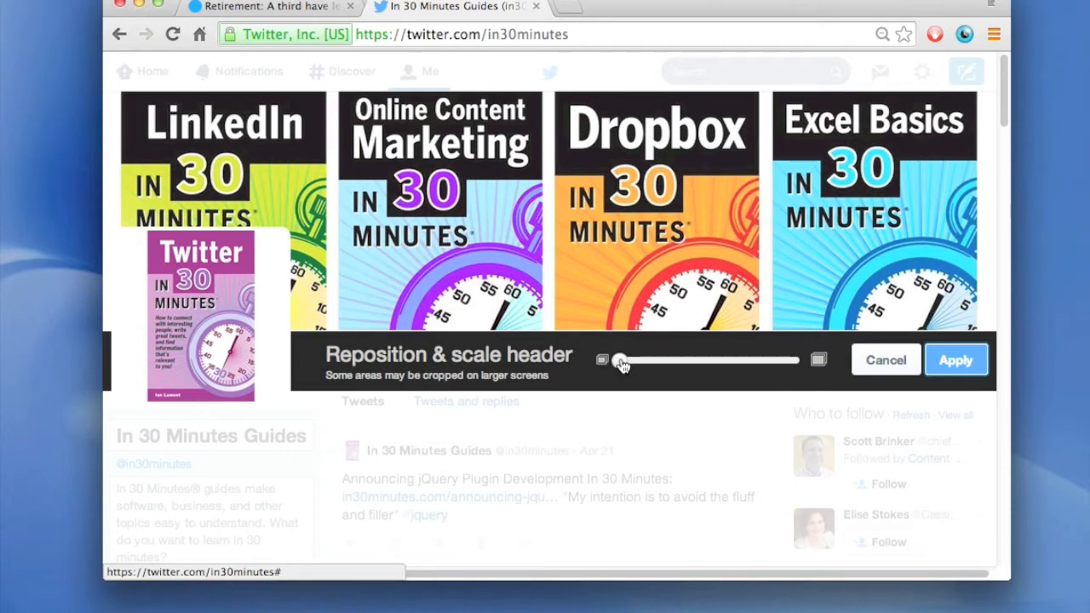
left_click_drag(619, 361, 626, 360)
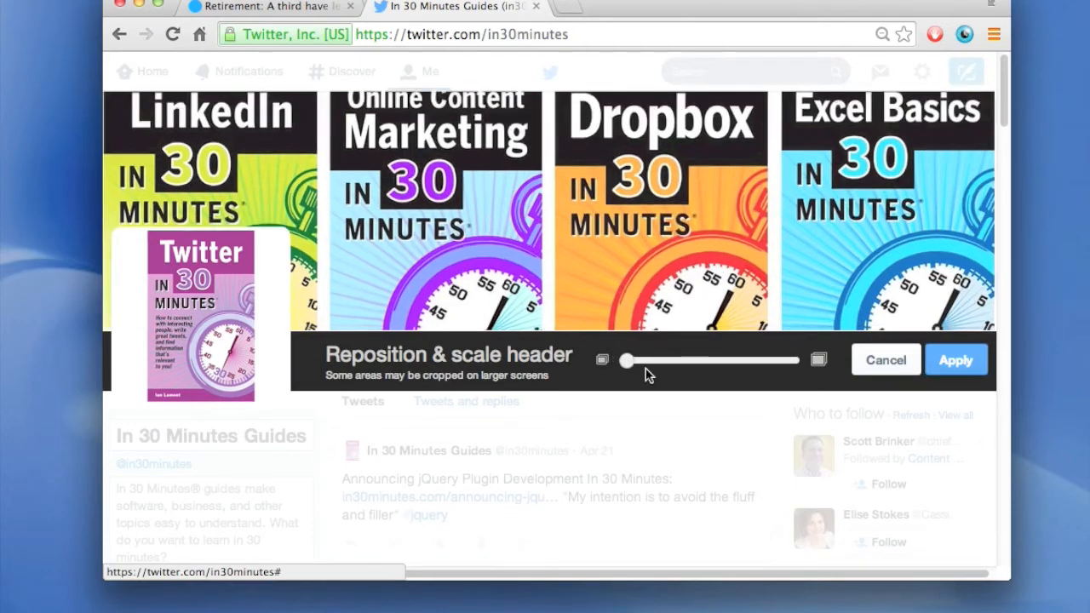
left_click_drag(626, 360, 773, 361)
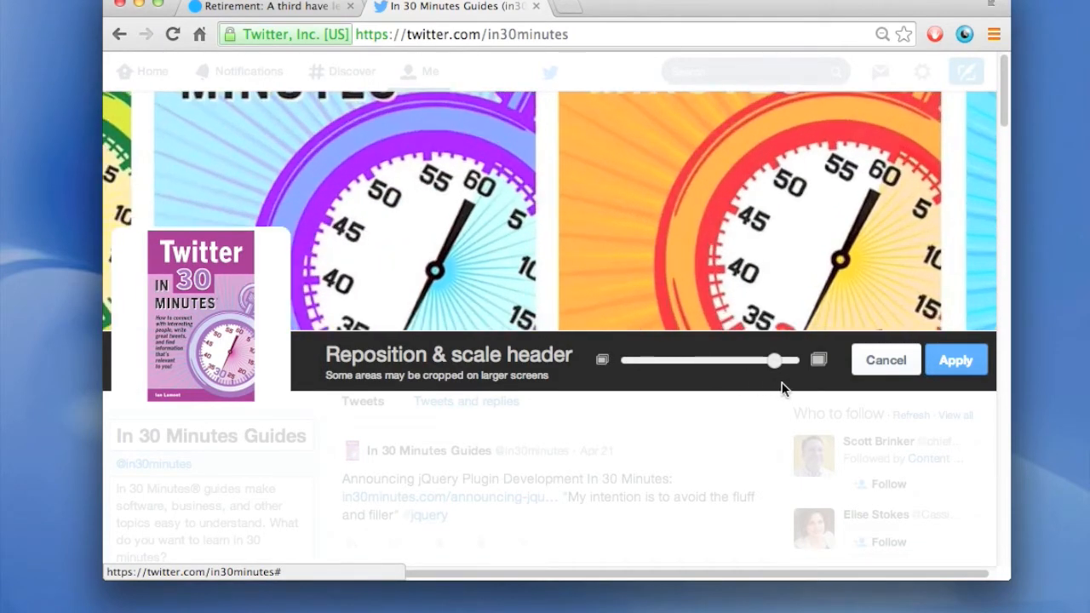
left_click_drag(773, 359, 781, 359)
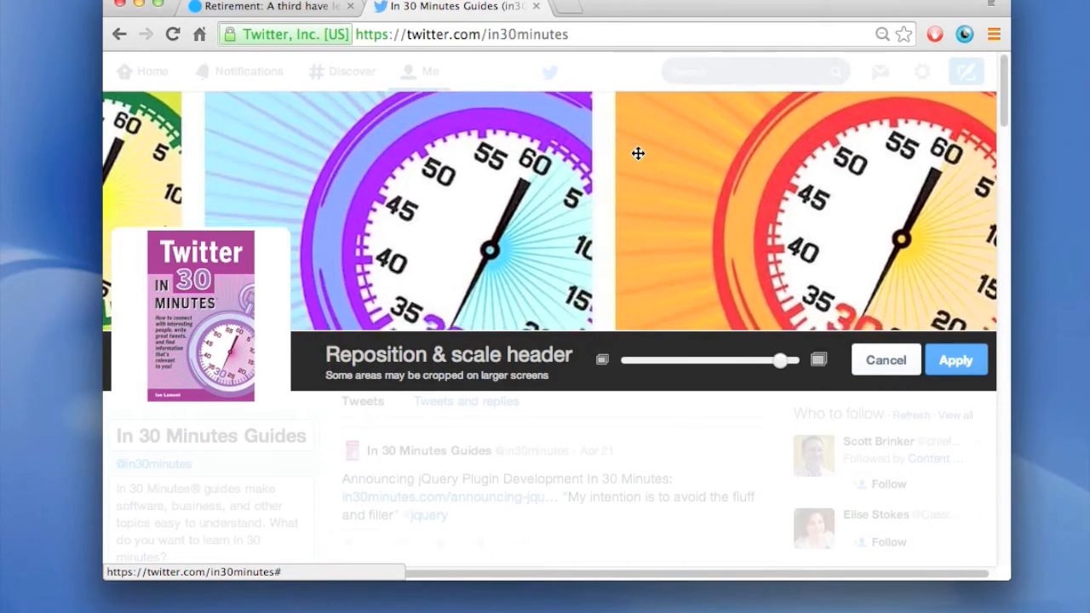
mouse_move(601, 376)
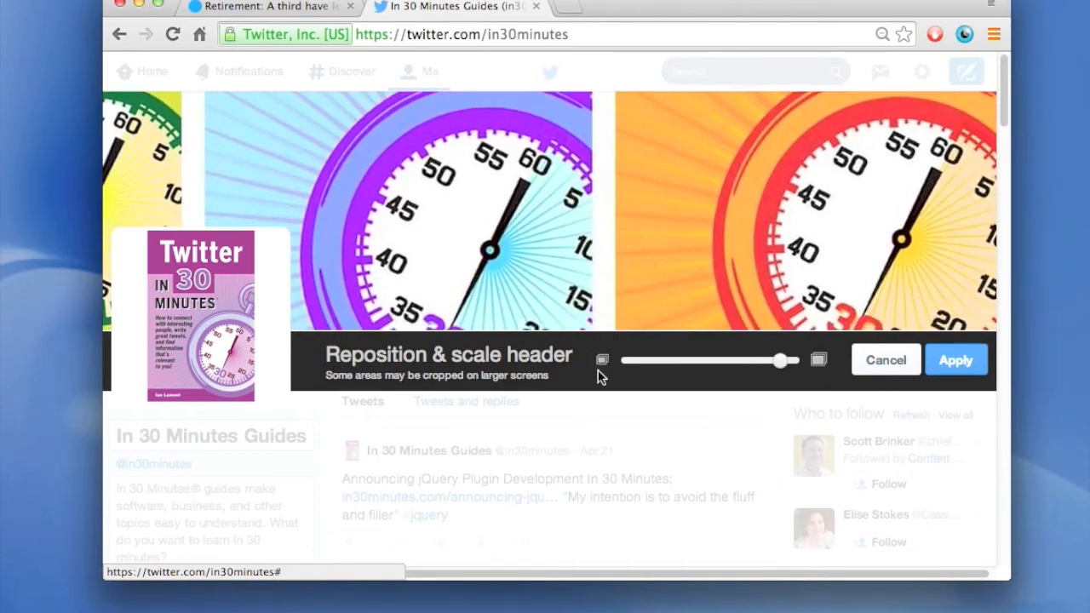
left_click_drag(780, 360, 729, 360)
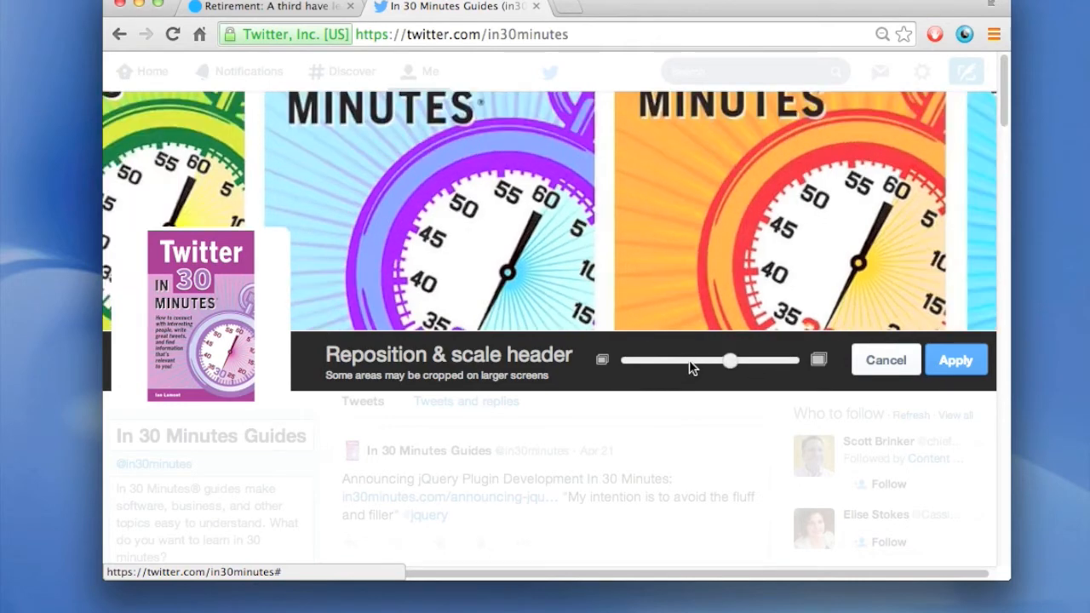
left_click_drag(729, 361, 619, 361)
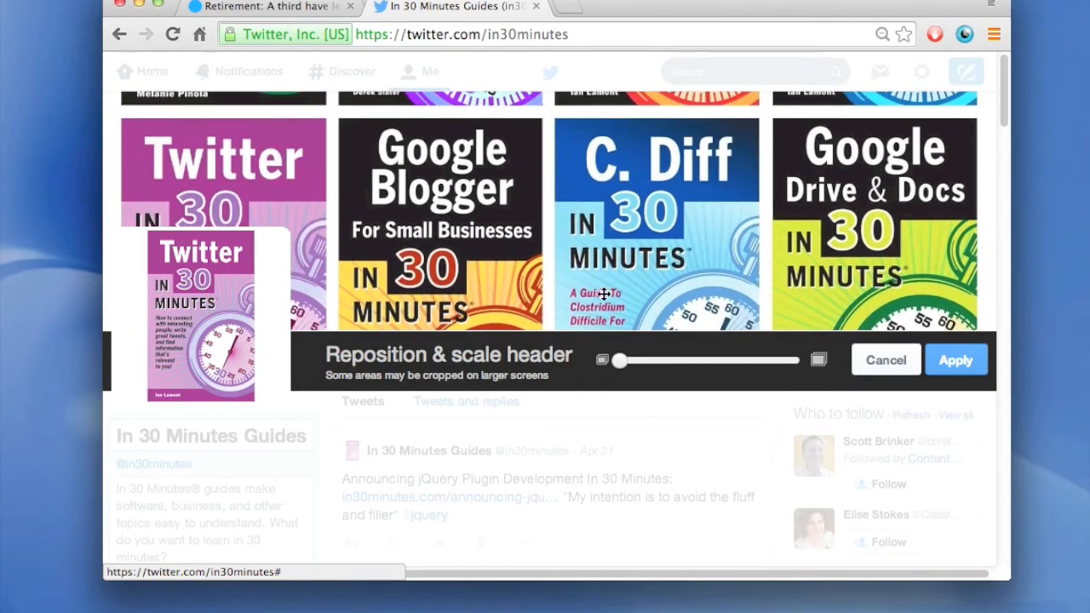
left_click_drag(619, 360, 653, 360)
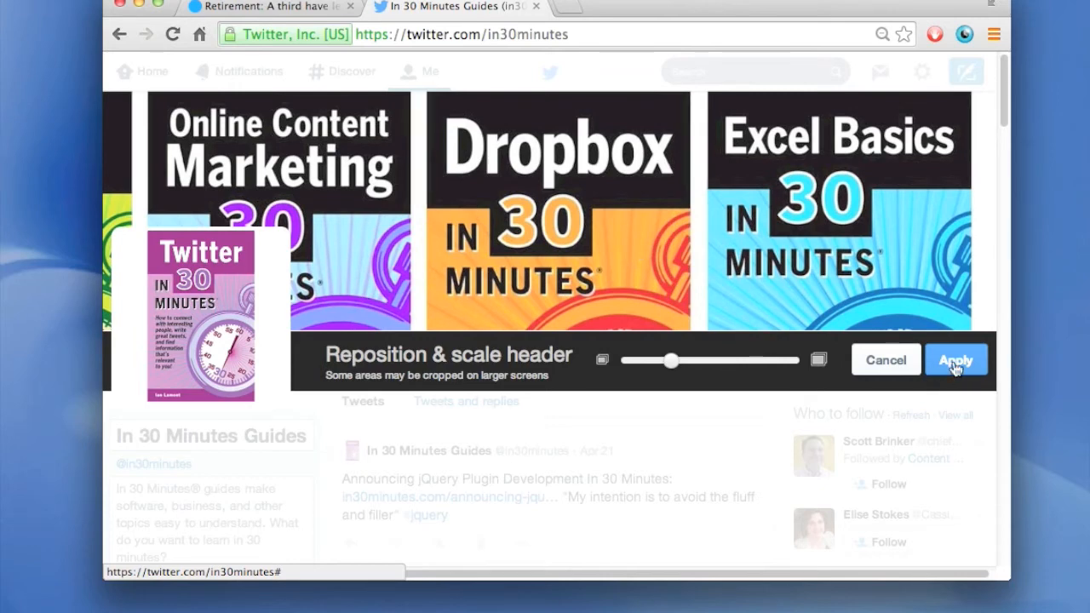
Step: Apply the header crop and save the profile changes
left_click(955, 359)
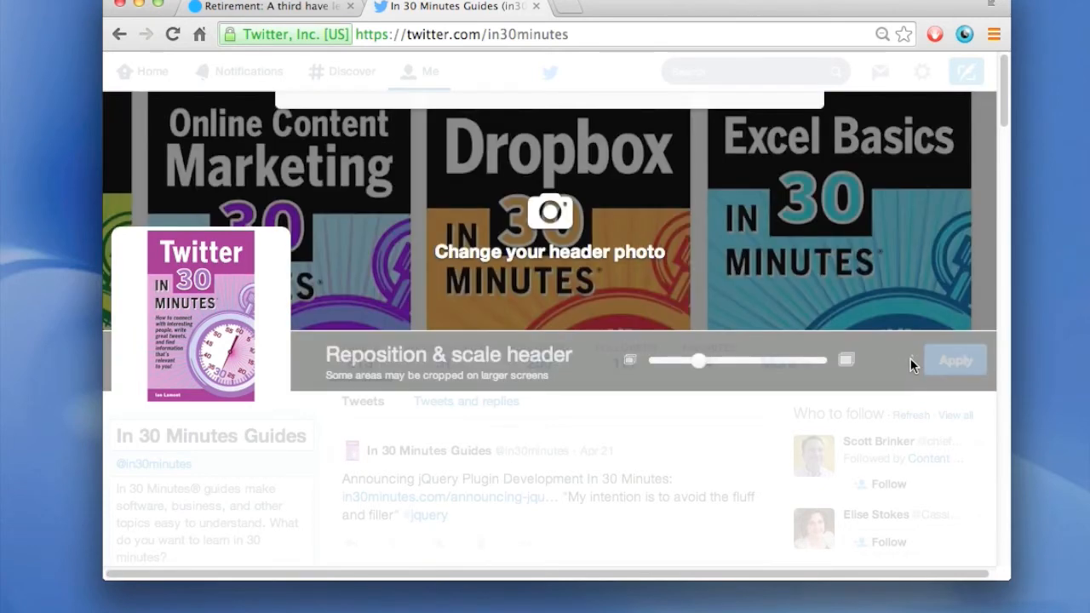
left_click(955, 359)
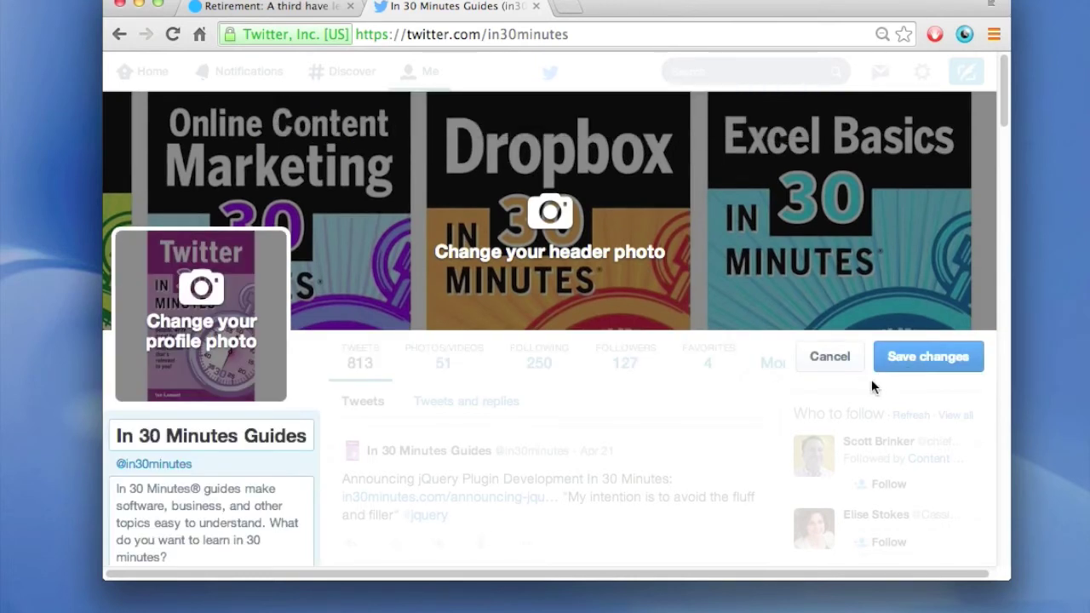
mouse_move(833, 389)
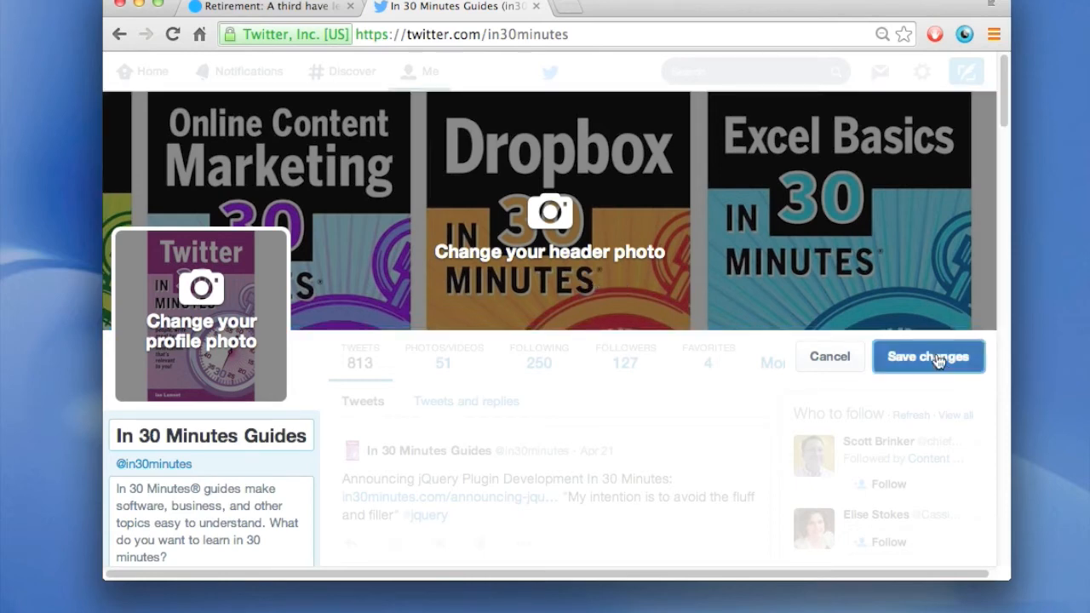
left_click(928, 356)
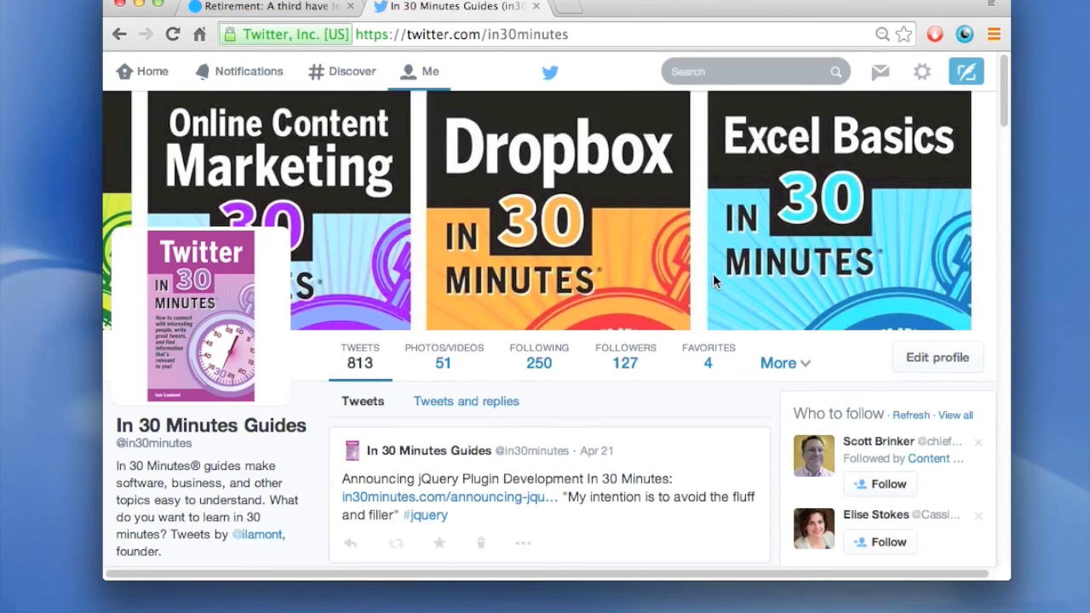
mouse_move(462, 151)
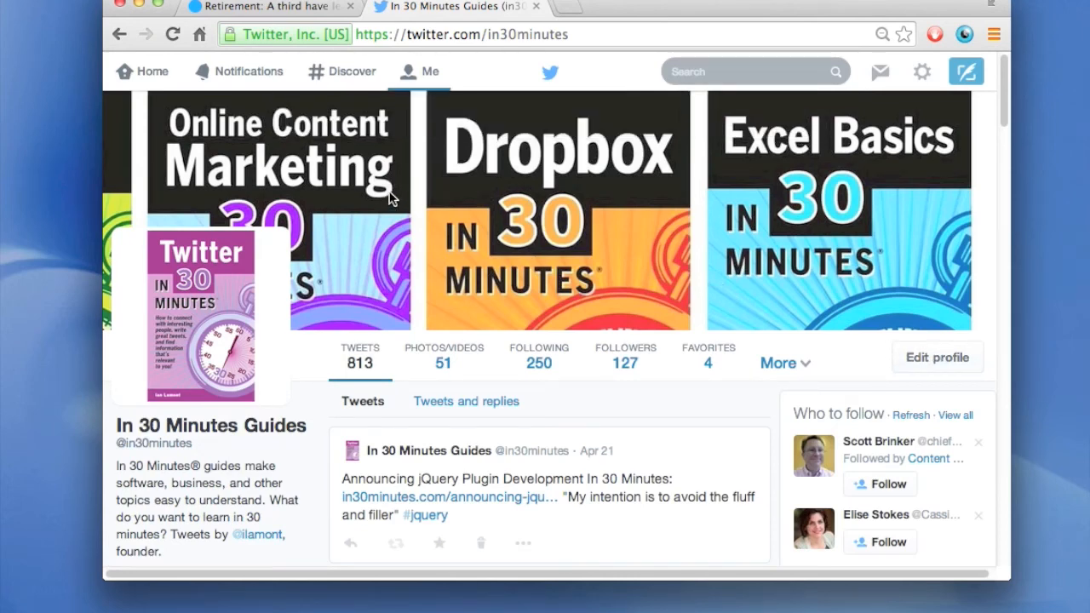
mouse_move(160, 73)
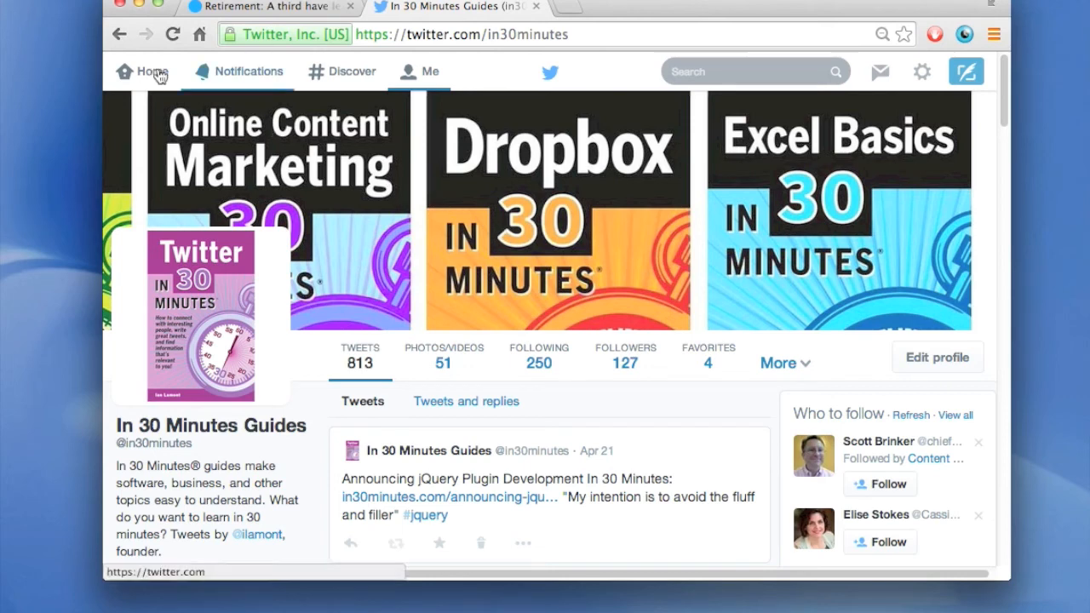
Step: Open the home timeline from the top navigation bar
left_click(150, 71)
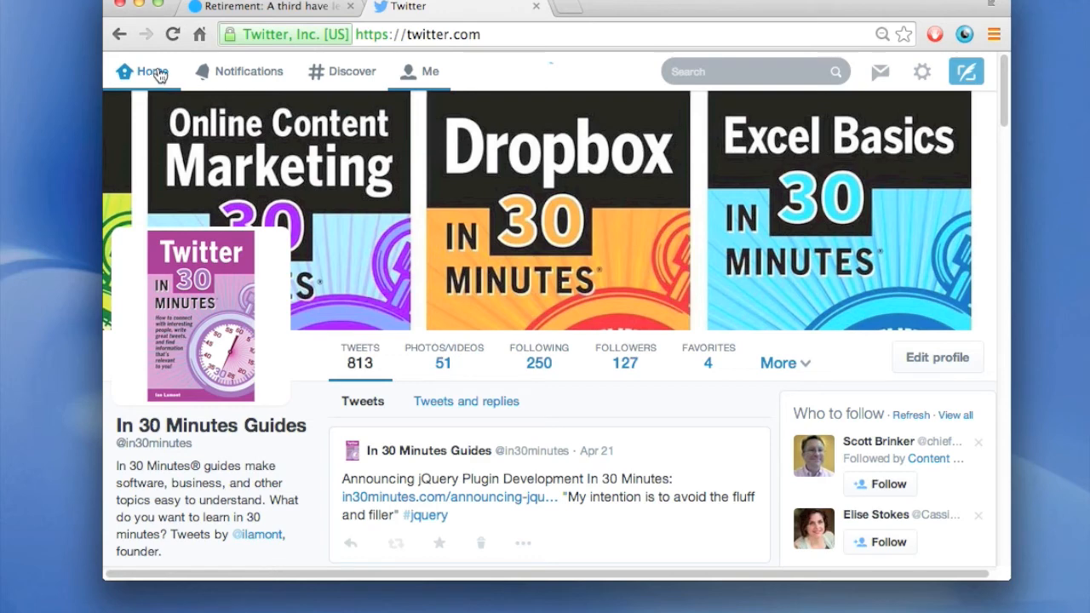
mouse_move(319, 162)
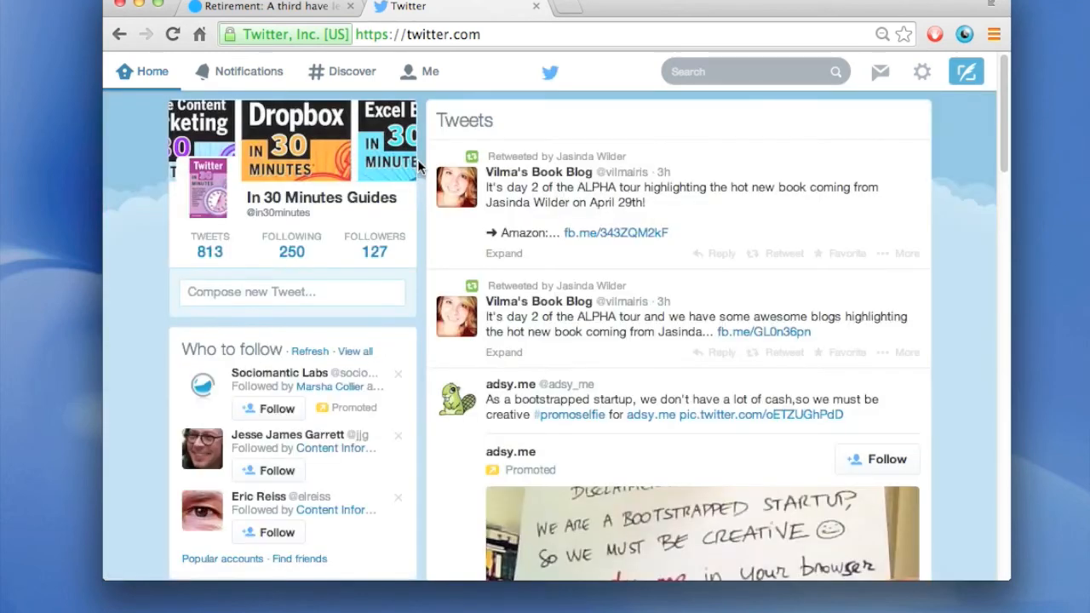
mouse_move(332, 148)
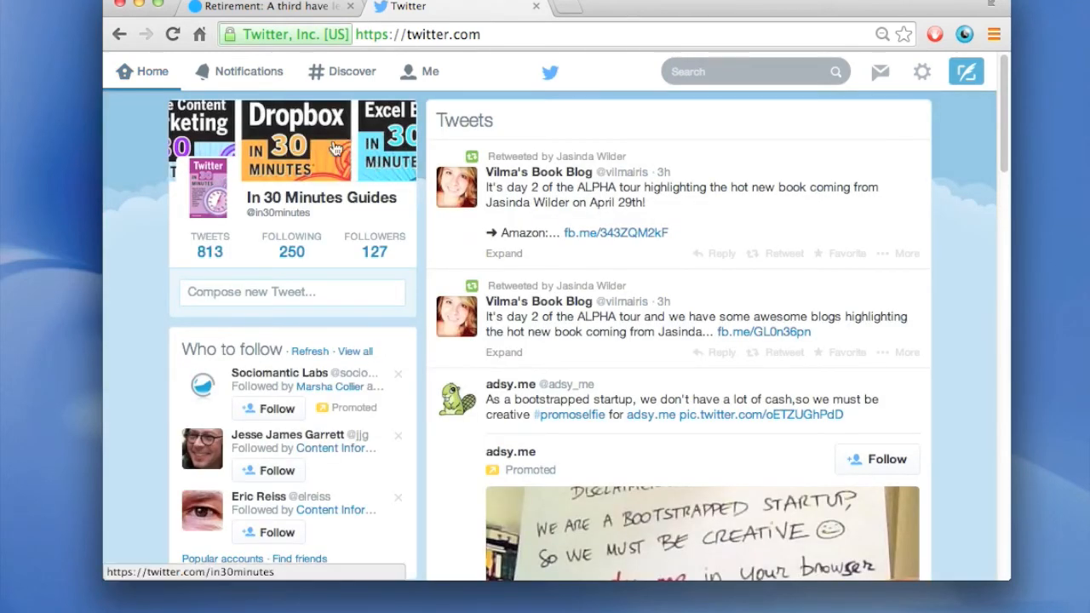